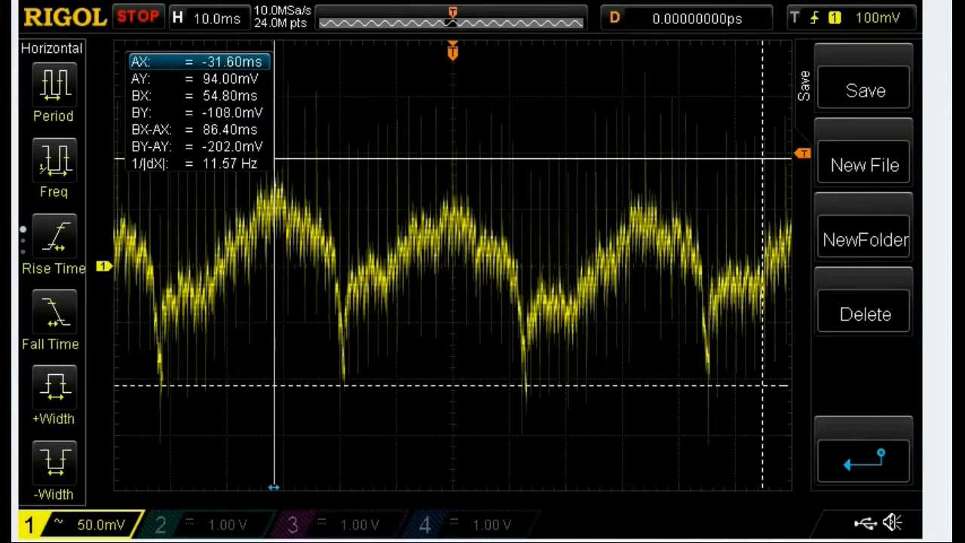
{"action": "mouse_move", "coordinate": [323, 39]}
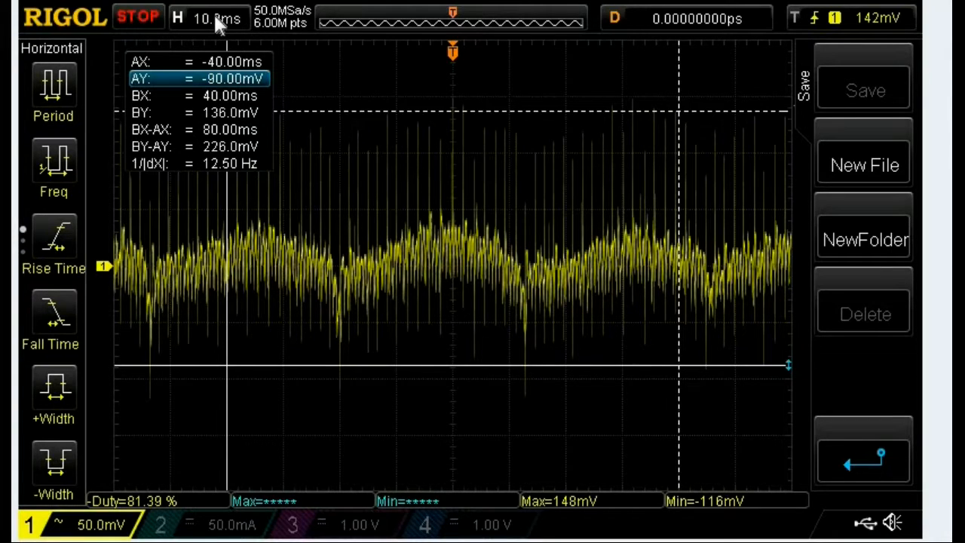
{"action": "mouse_move", "coordinate": [370, 108]}
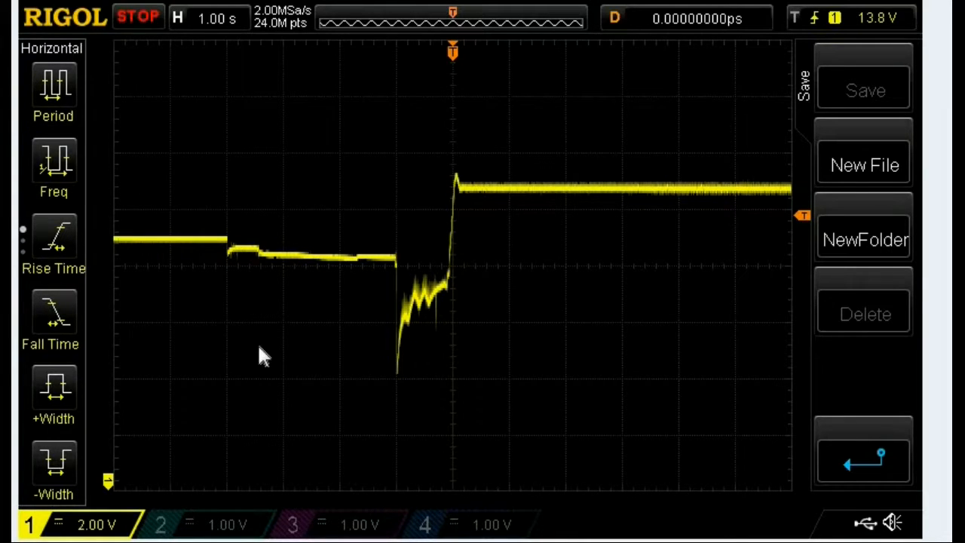
{"action": "mouse_move", "coordinate": [150, 247]}
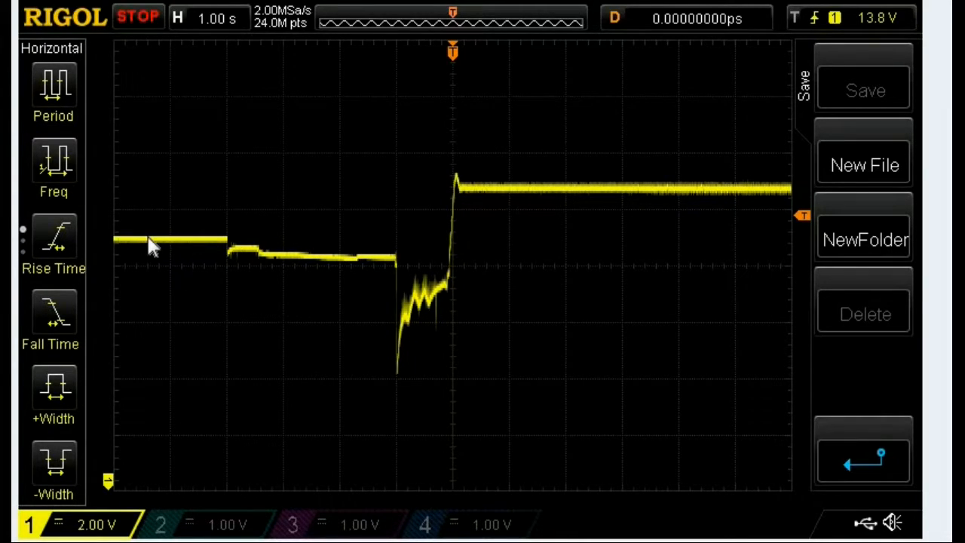
{"action": "mouse_move", "coordinate": [187, 253]}
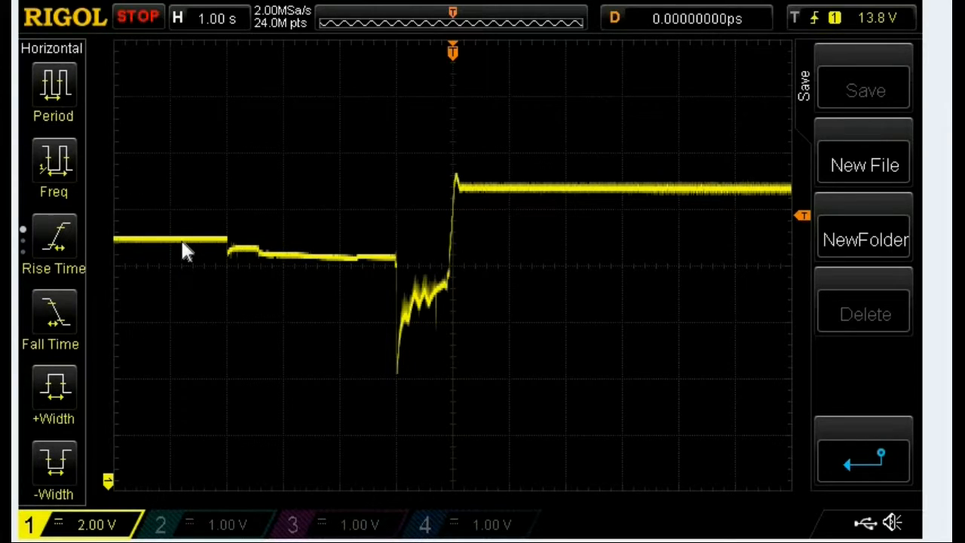
{"action": "mouse_move", "coordinate": [226, 256]}
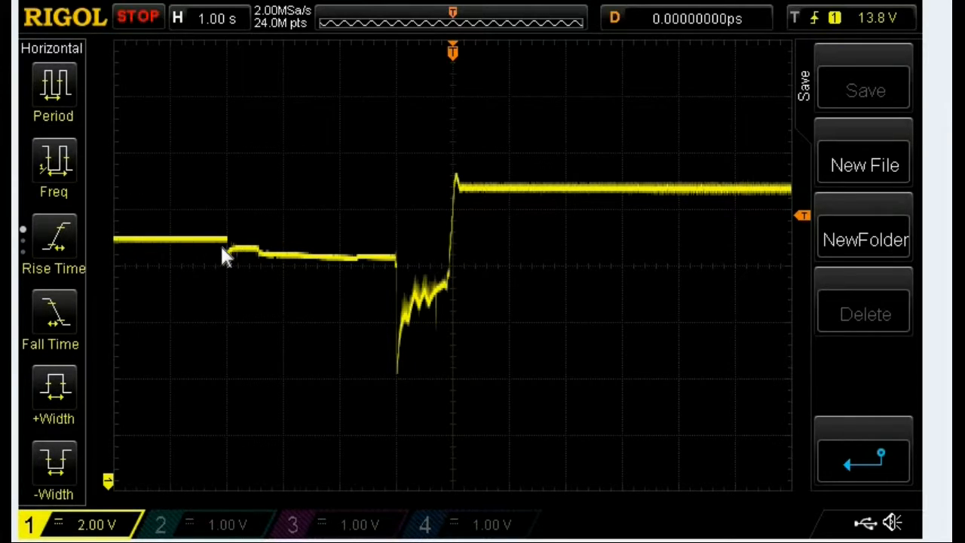
{"action": "mouse_move", "coordinate": [264, 270]}
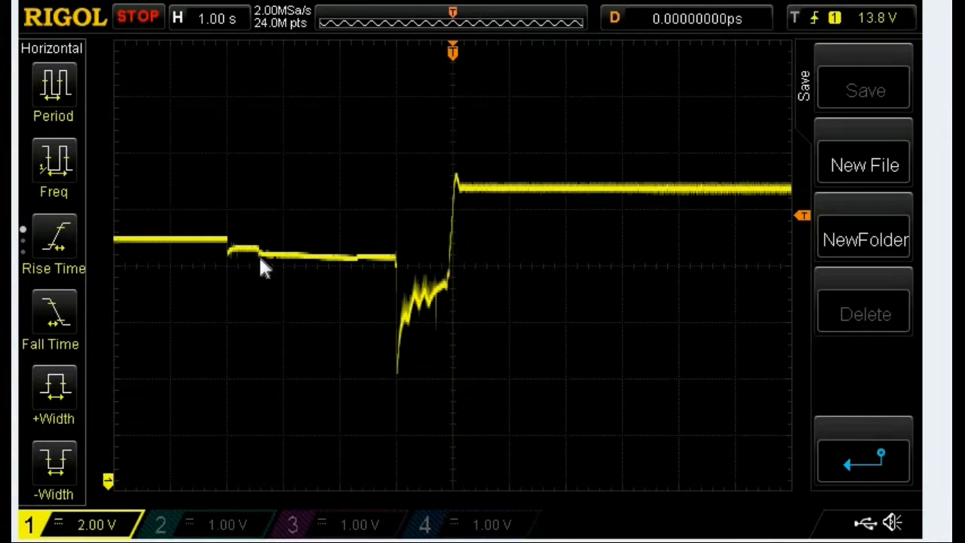
{"action": "mouse_move", "coordinate": [389, 269]}
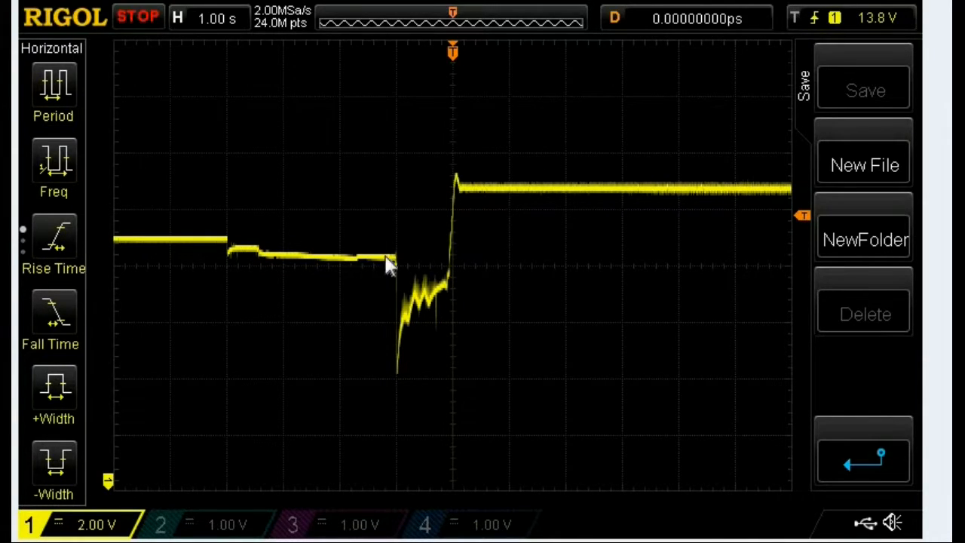
{"action": "mouse_move", "coordinate": [399, 374]}
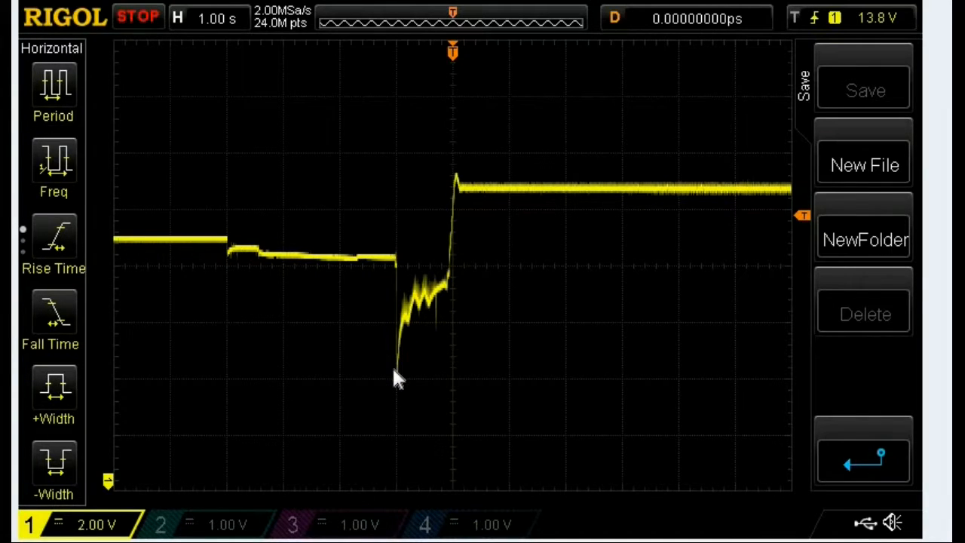
{"action": "mouse_move", "coordinate": [434, 312]}
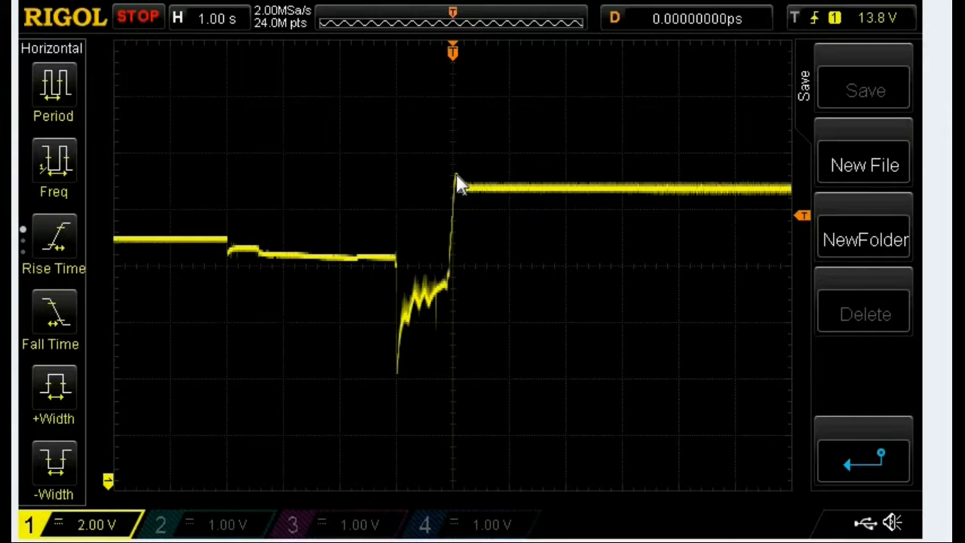
{"action": "mouse_move", "coordinate": [490, 199]}
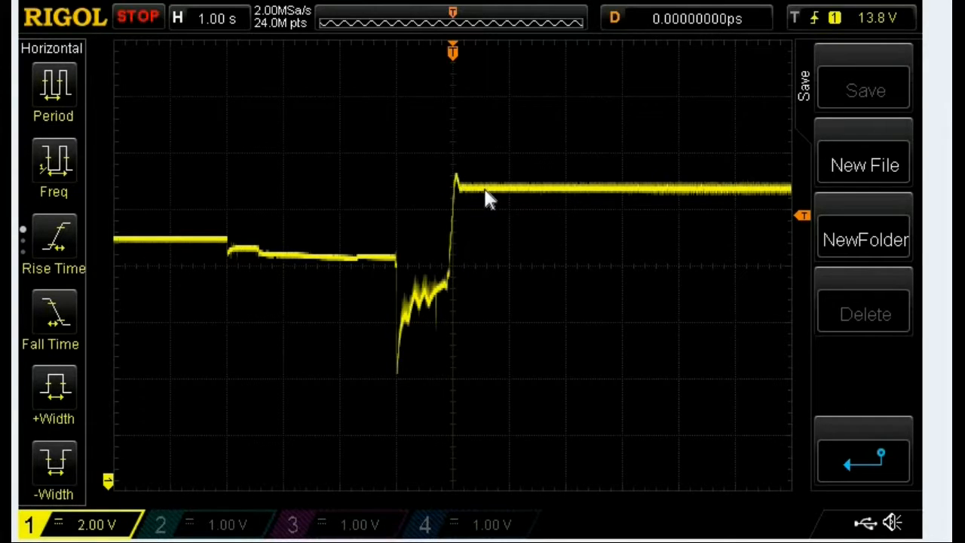
{"action": "mouse_move", "coordinate": [546, 205]}
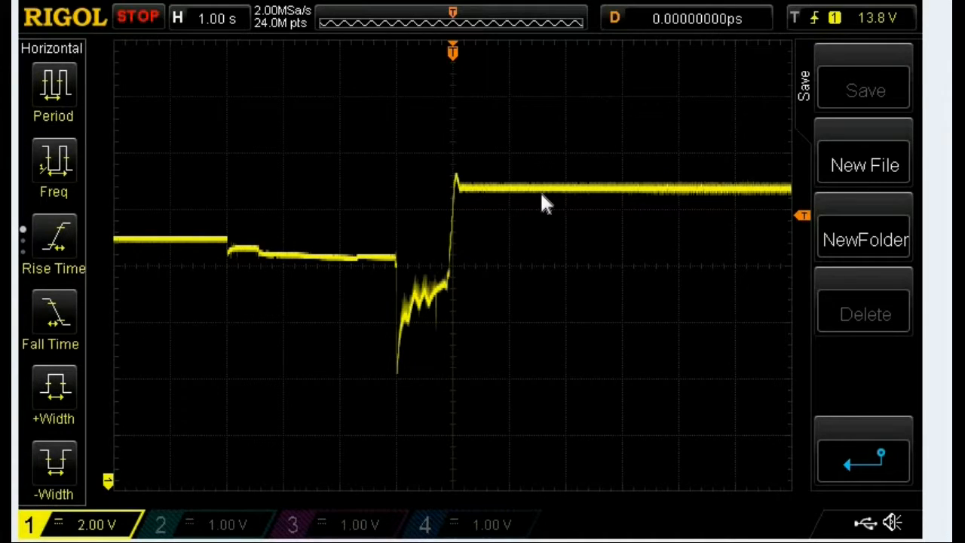
{"action": "mouse_move", "coordinate": [444, 268]}
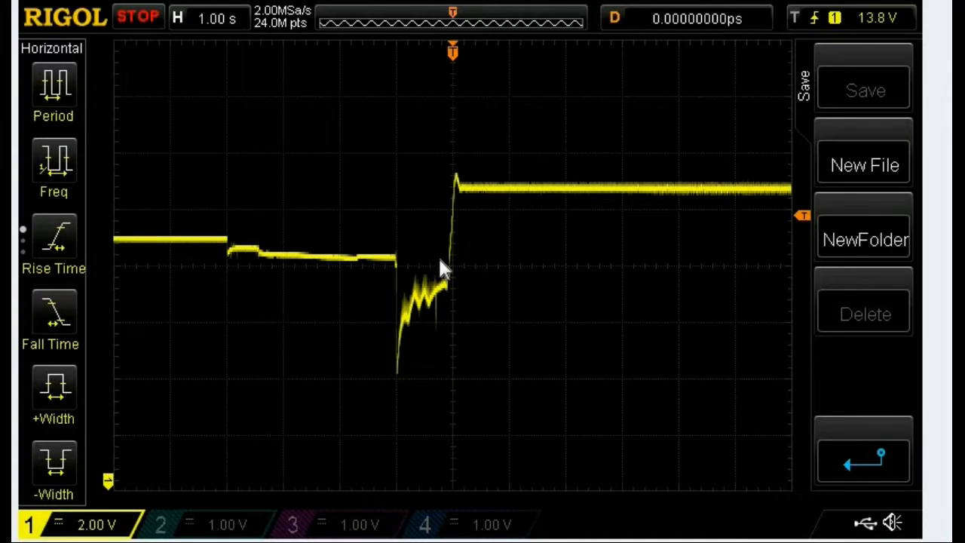
{"action": "mouse_move", "coordinate": [407, 324]}
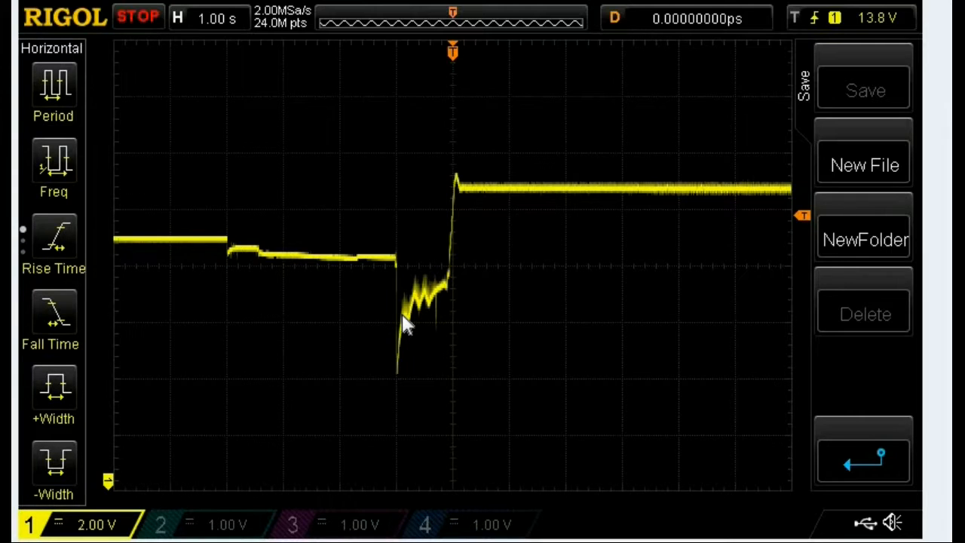
{"action": "mouse_move", "coordinate": [461, 195]}
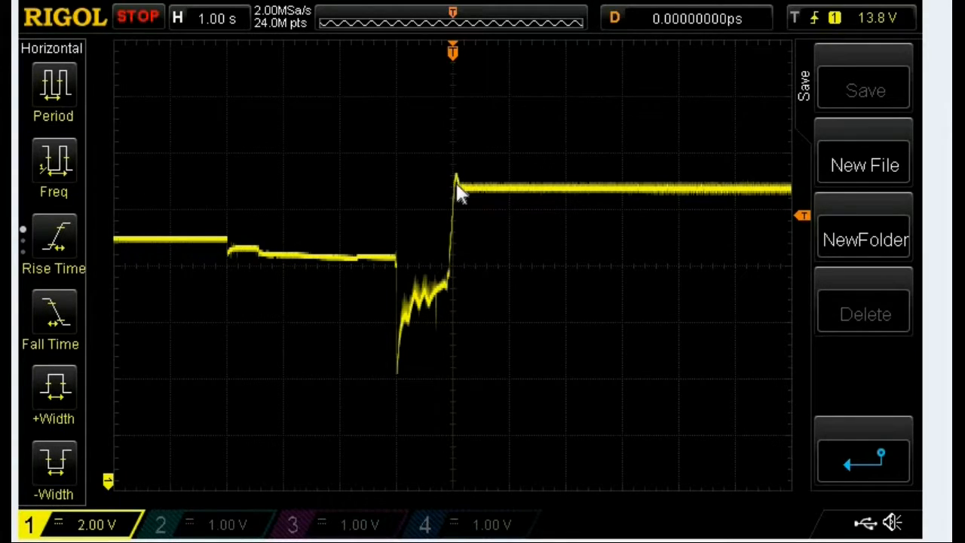
{"action": "mouse_move", "coordinate": [501, 193]}
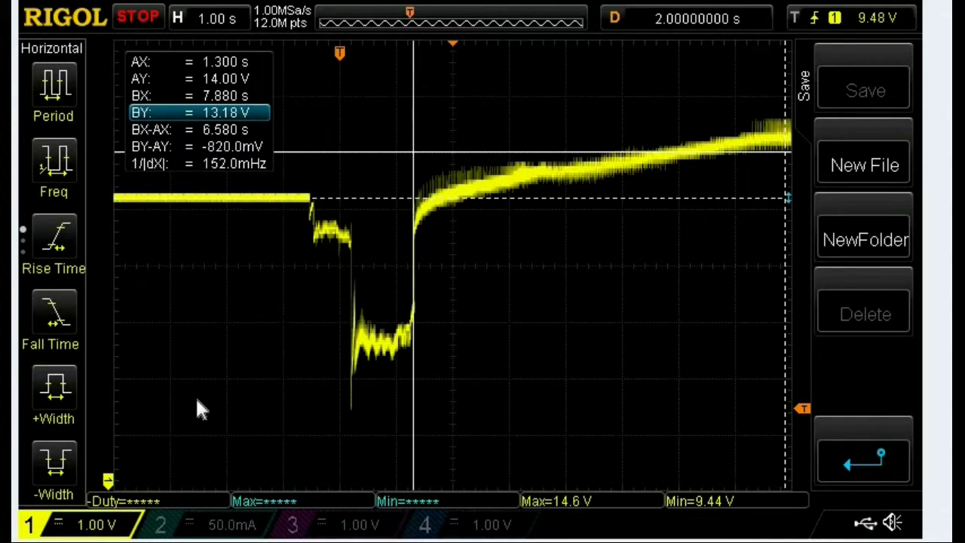
{"action": "mouse_move", "coordinate": [128, 210]}
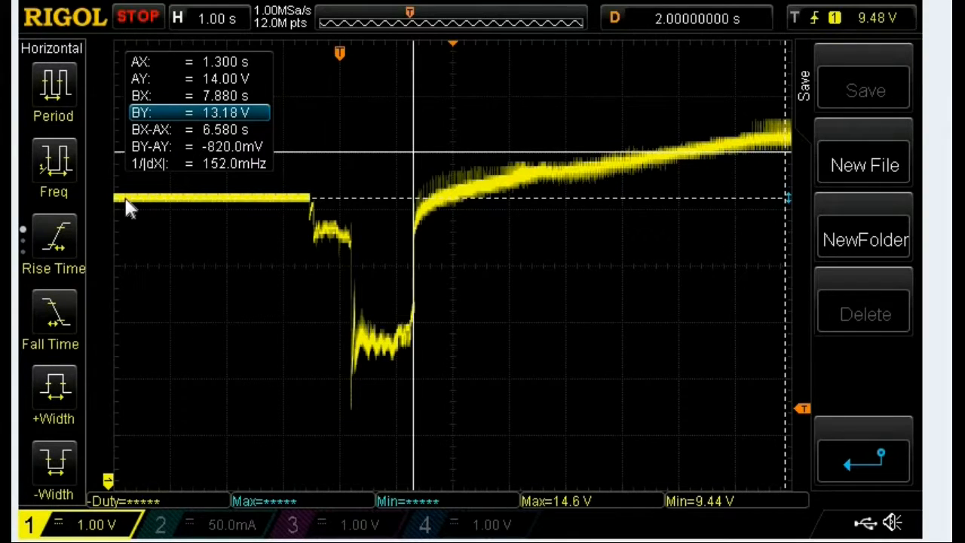
{"action": "mouse_move", "coordinate": [211, 210]}
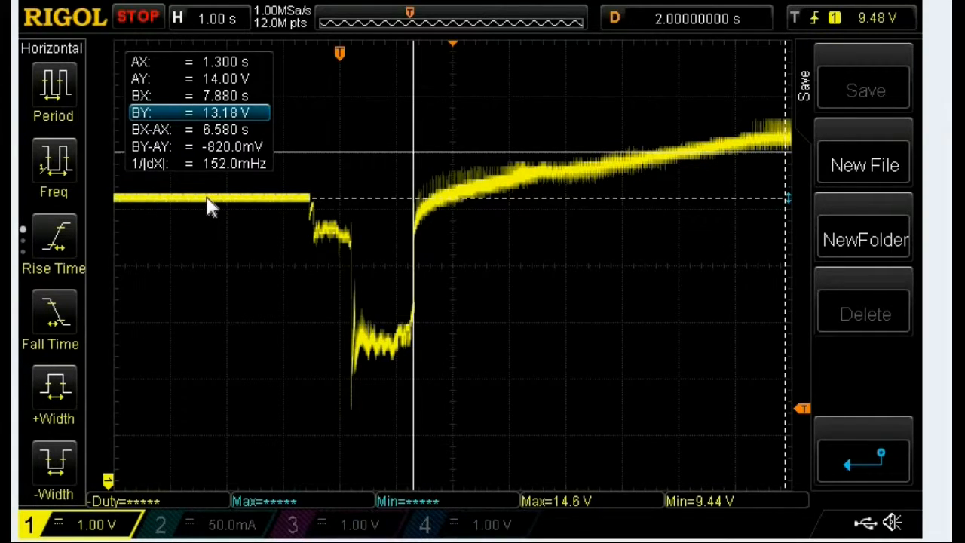
{"action": "mouse_move", "coordinate": [290, 208]}
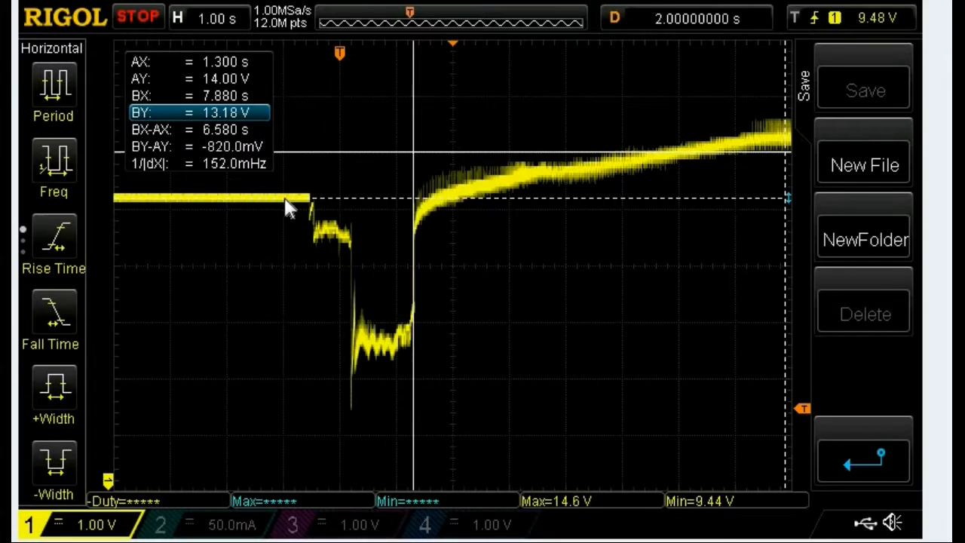
{"action": "mouse_move", "coordinate": [319, 240]}
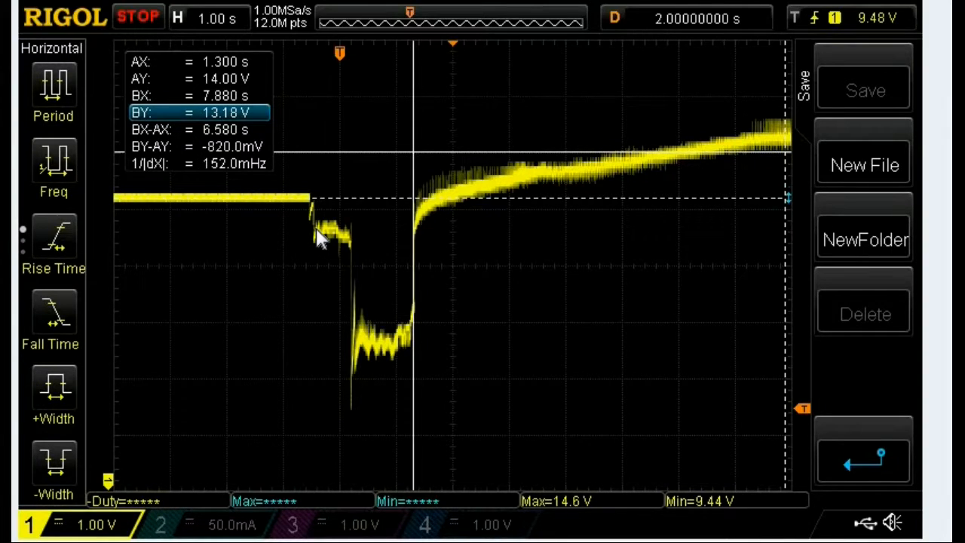
{"action": "mouse_move", "coordinate": [359, 358]}
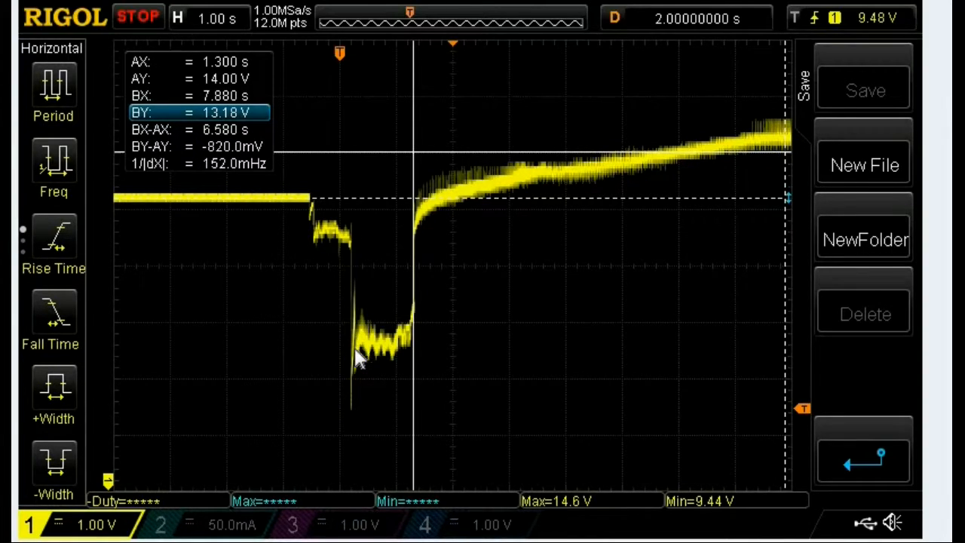
{"action": "mouse_move", "coordinate": [389, 356]}
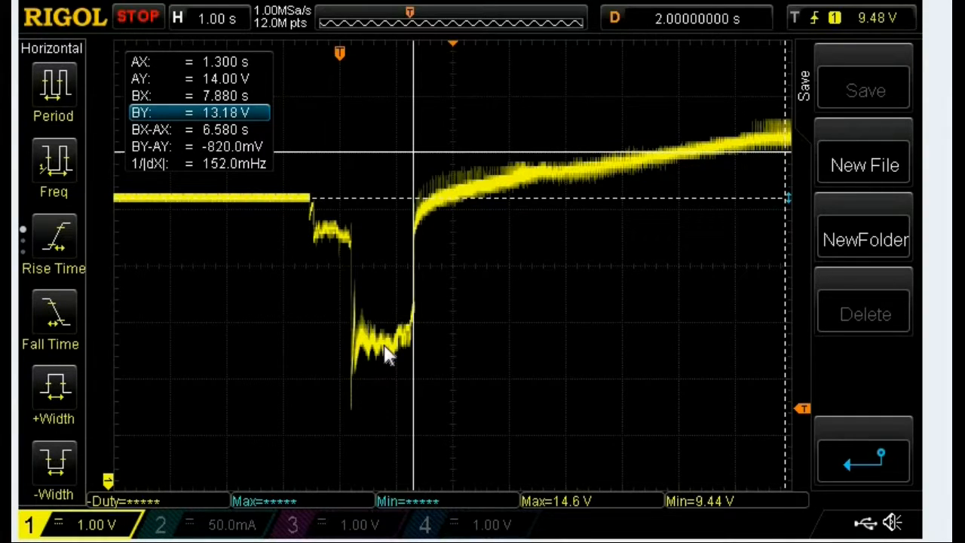
{"action": "mouse_move", "coordinate": [416, 249]}
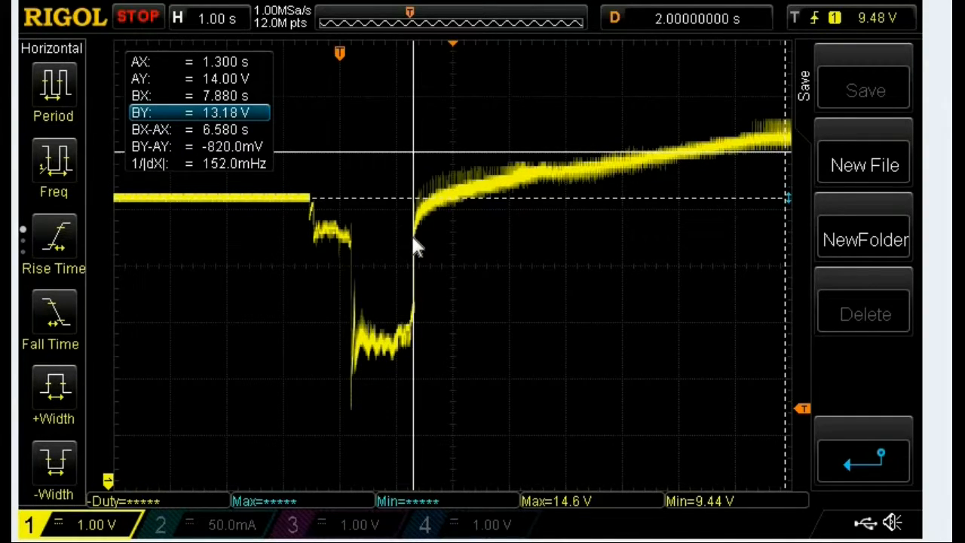
{"action": "mouse_move", "coordinate": [452, 244]}
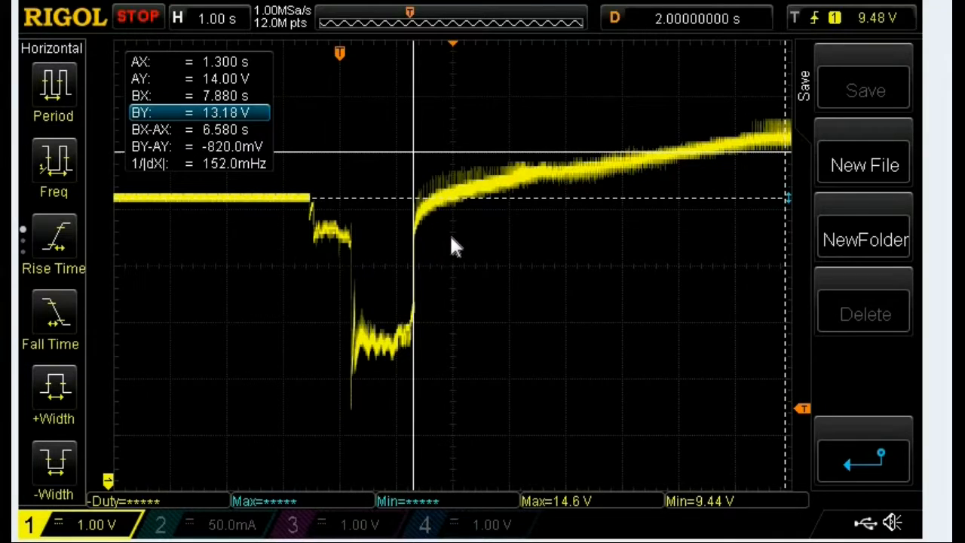
{"action": "mouse_move", "coordinate": [414, 230]}
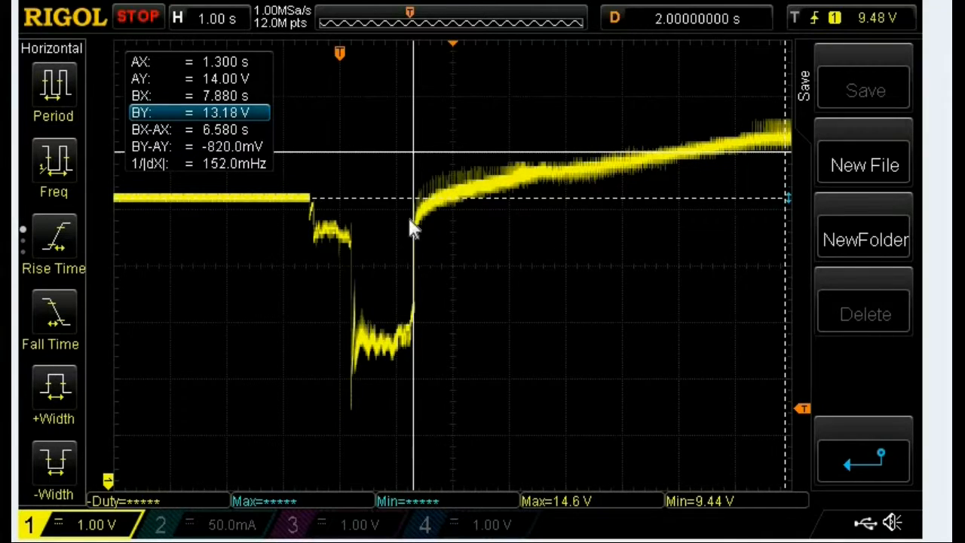
{"action": "mouse_move", "coordinate": [561, 254]}
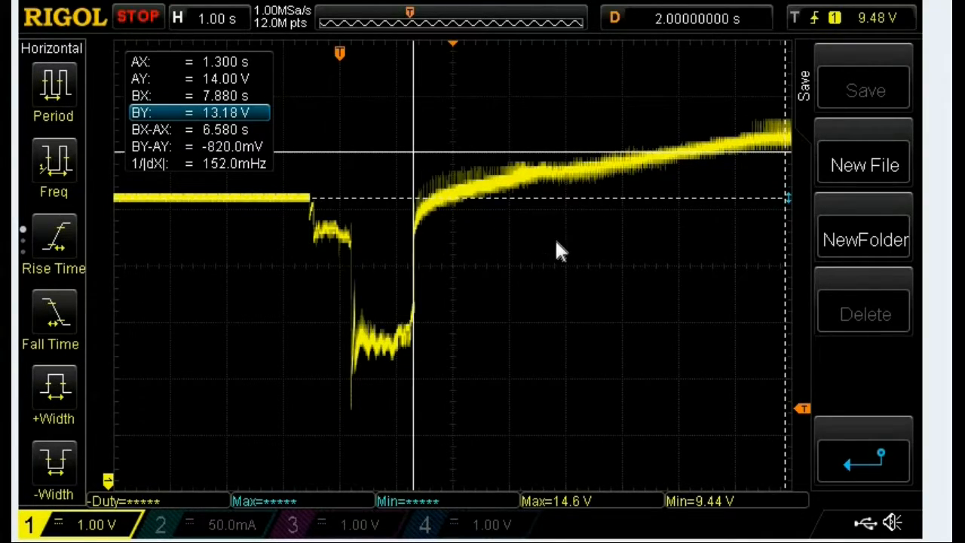
{"action": "mouse_move", "coordinate": [746, 257]}
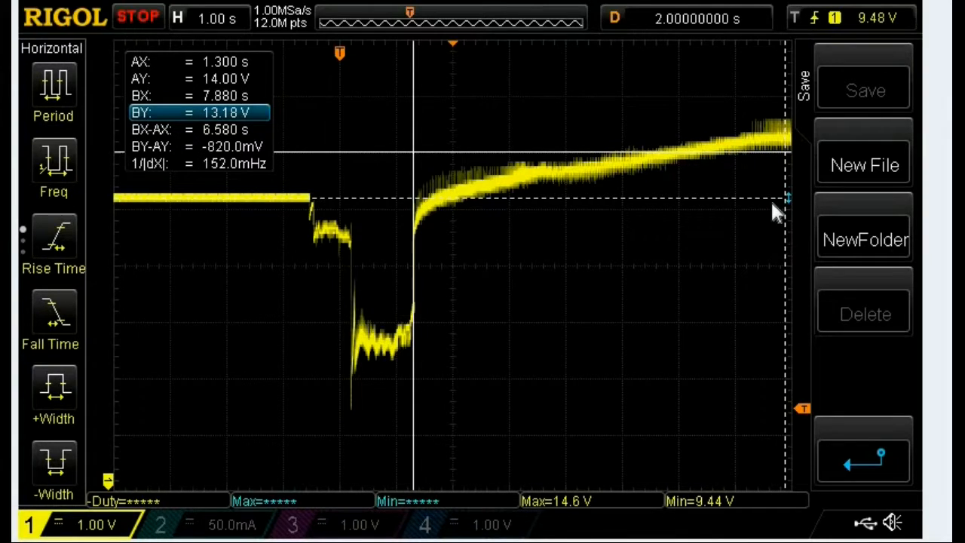
{"action": "mouse_move", "coordinate": [676, 199]}
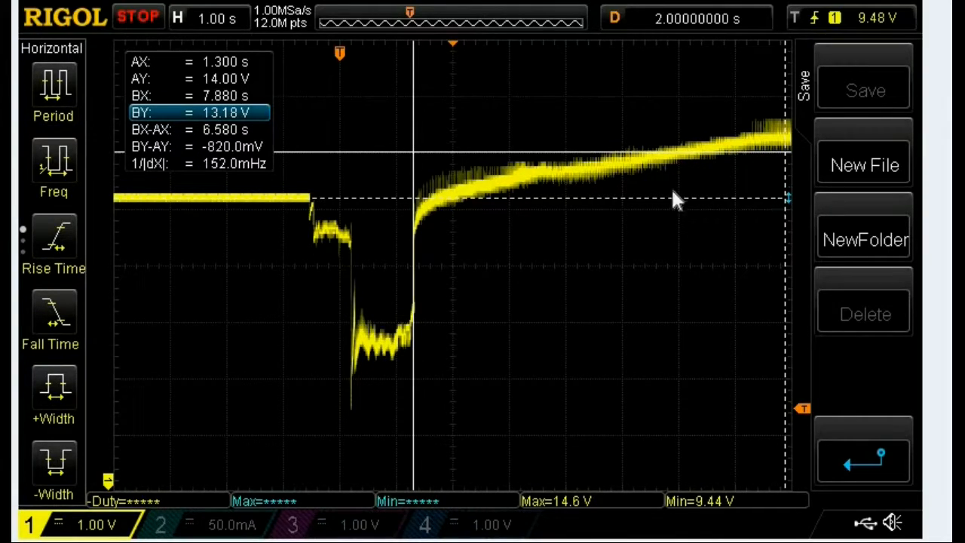
{"action": "mouse_move", "coordinate": [425, 229]}
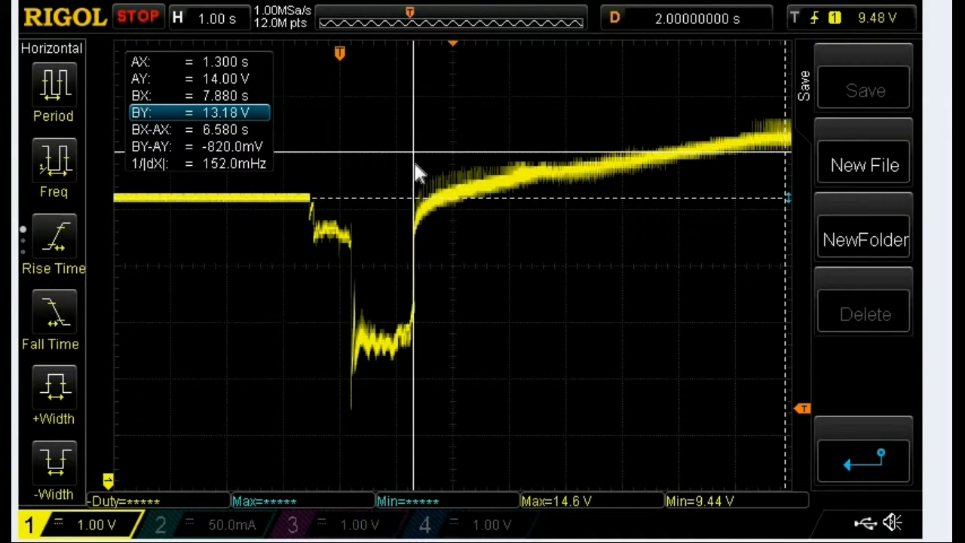
{"action": "mouse_move", "coordinate": [540, 159]}
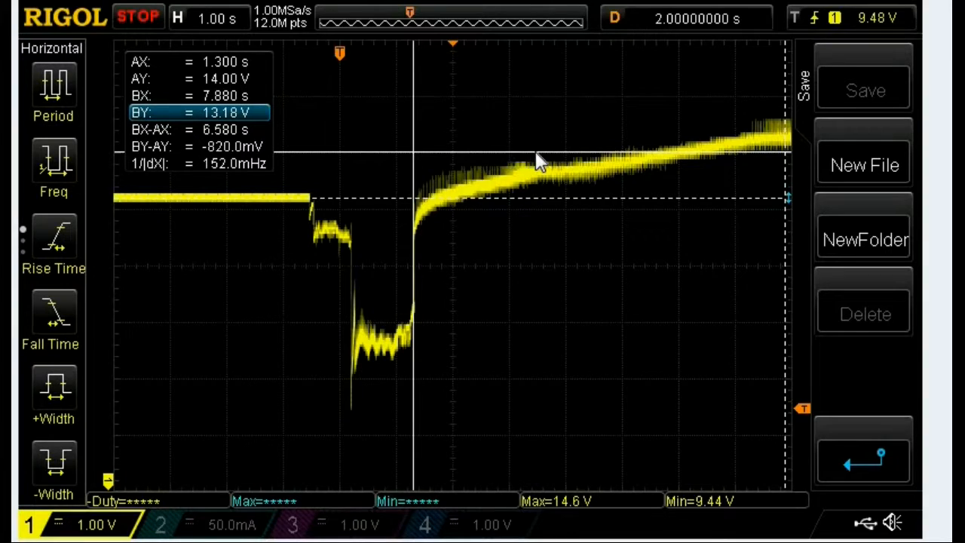
{"action": "mouse_move", "coordinate": [435, 226]}
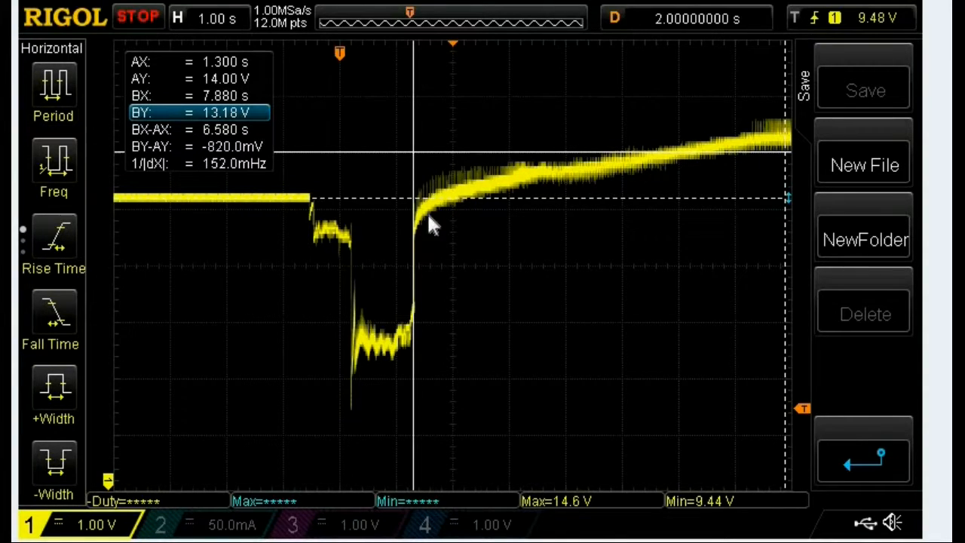
{"action": "mouse_move", "coordinate": [535, 193]}
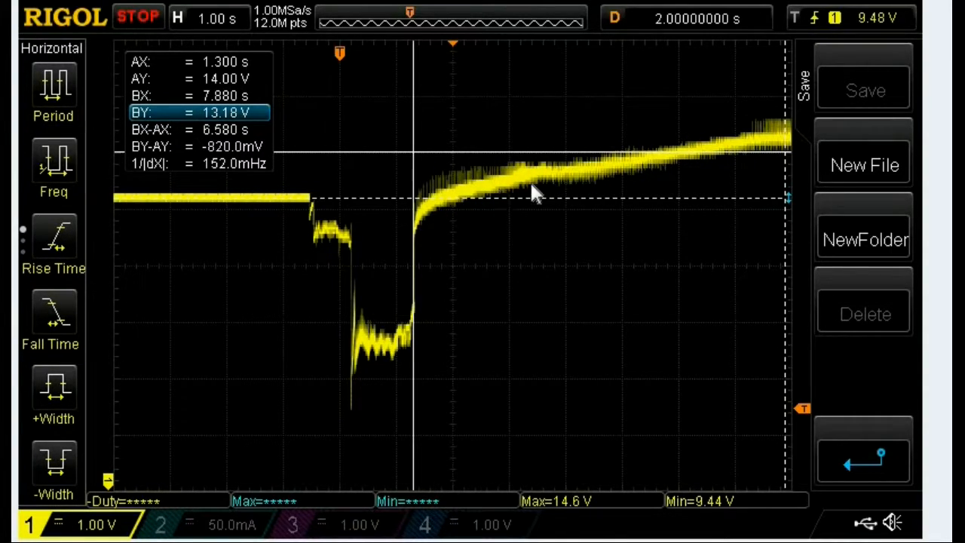
{"action": "mouse_move", "coordinate": [588, 181]}
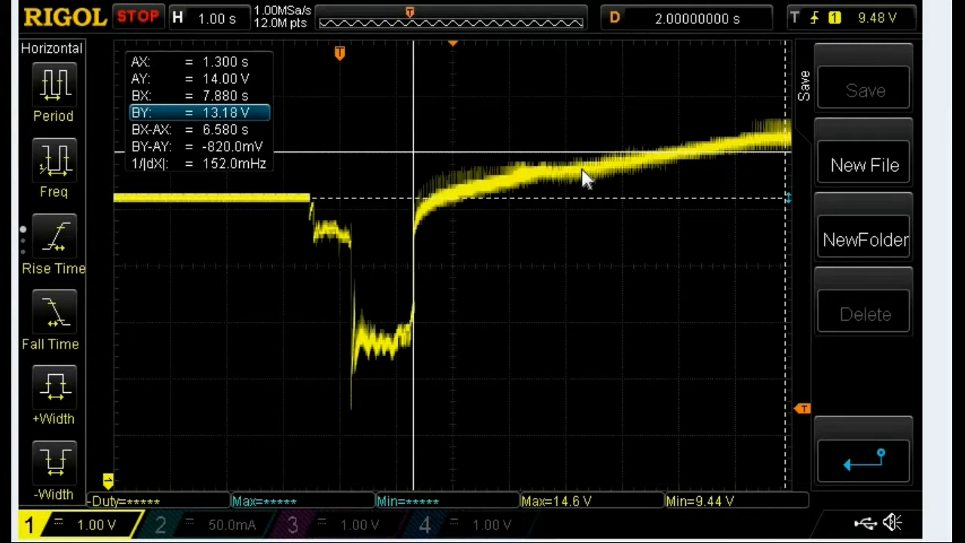
{"action": "mouse_move", "coordinate": [706, 151]}
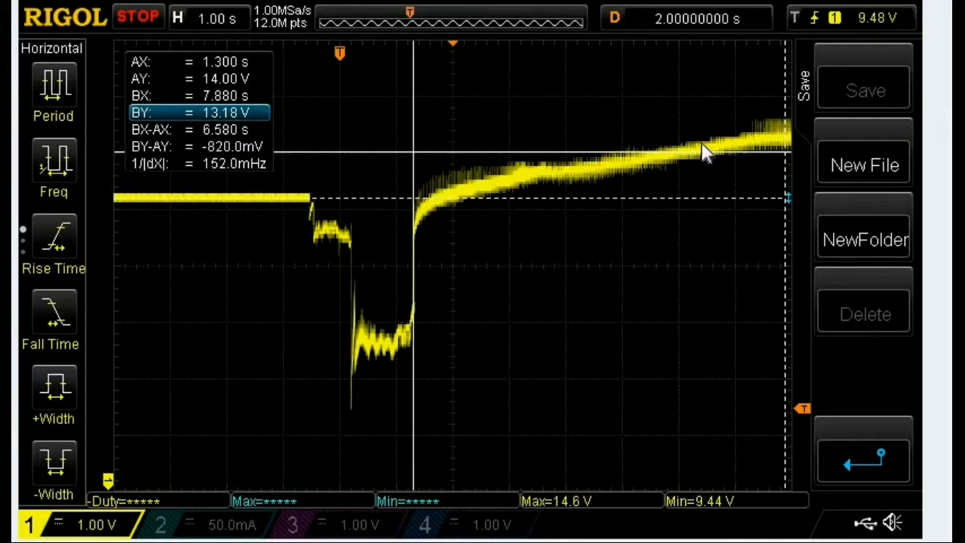
{"action": "mouse_move", "coordinate": [781, 139]}
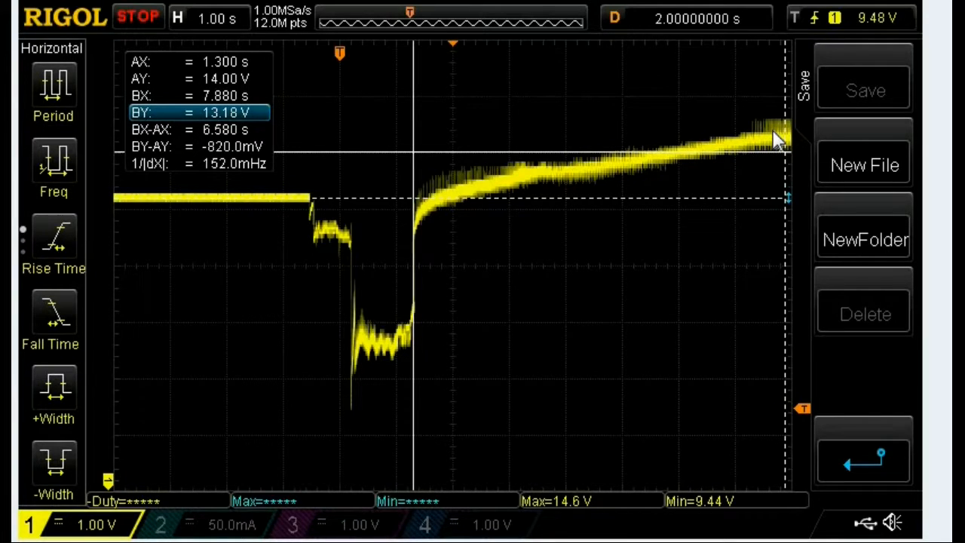